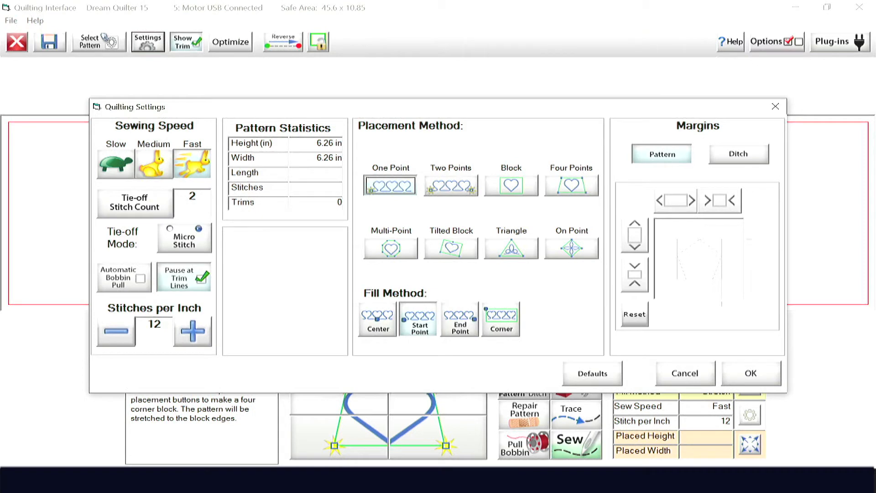
# Try One Point, Two Points, Tilted Block and Triangle placements, settling on Four Points with Center fill
pyautogui.click(391, 185)
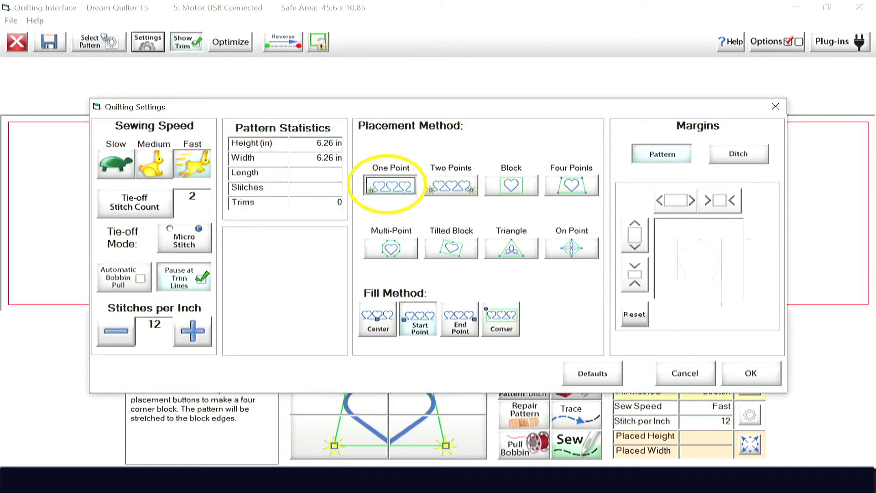
pyautogui.click(451, 185)
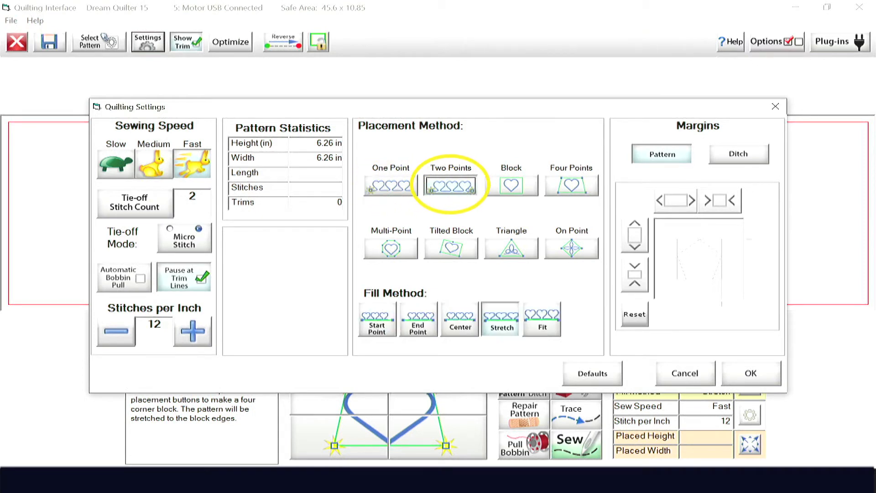
pyautogui.click(571, 185)
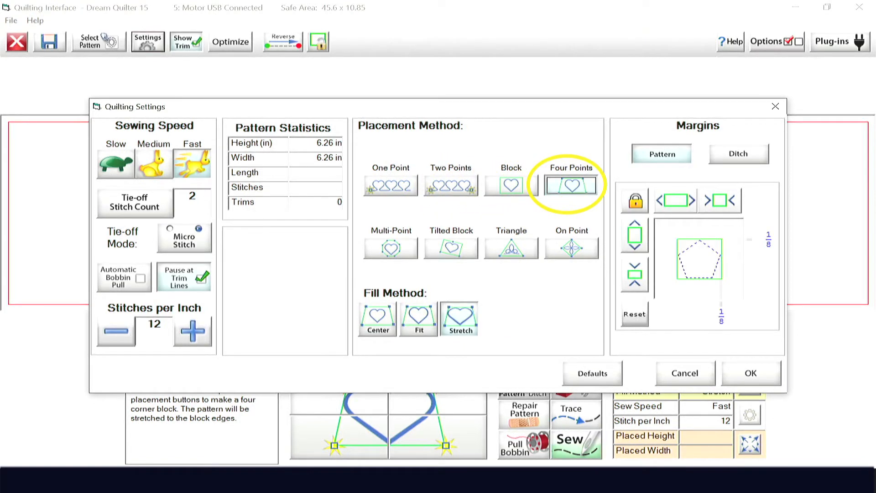
pyautogui.click(451, 249)
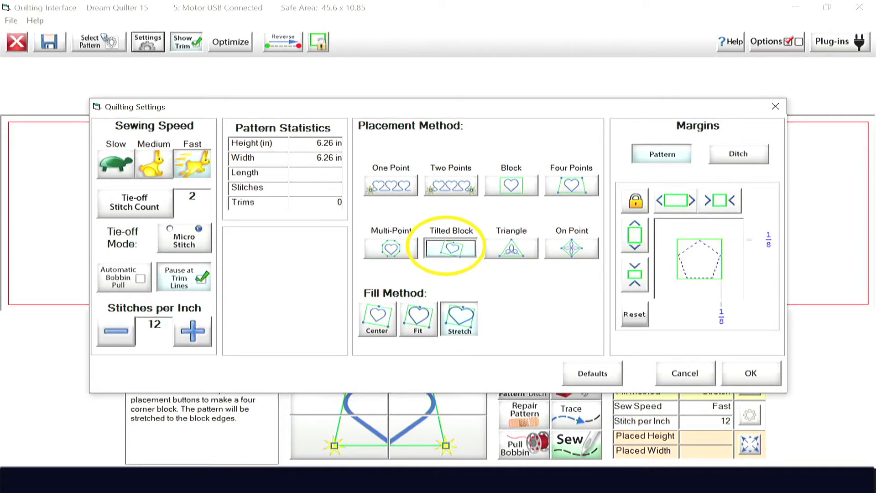
pyautogui.click(512, 248)
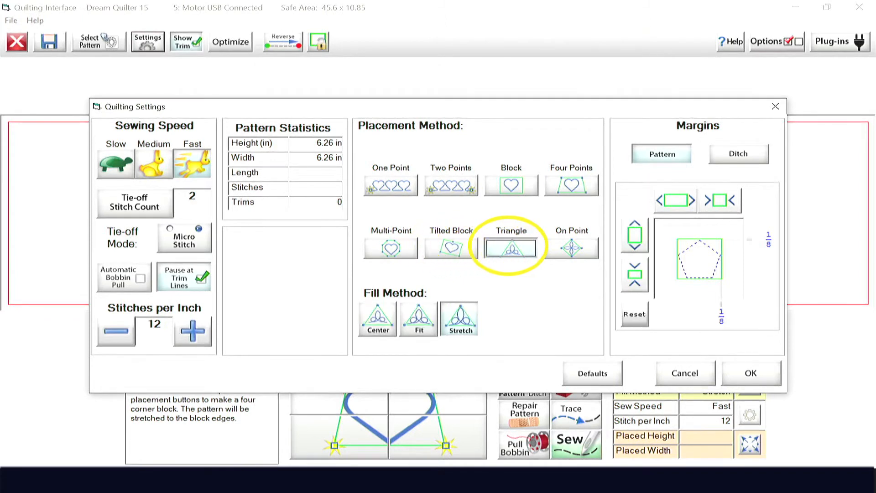
pyautogui.click(571, 248)
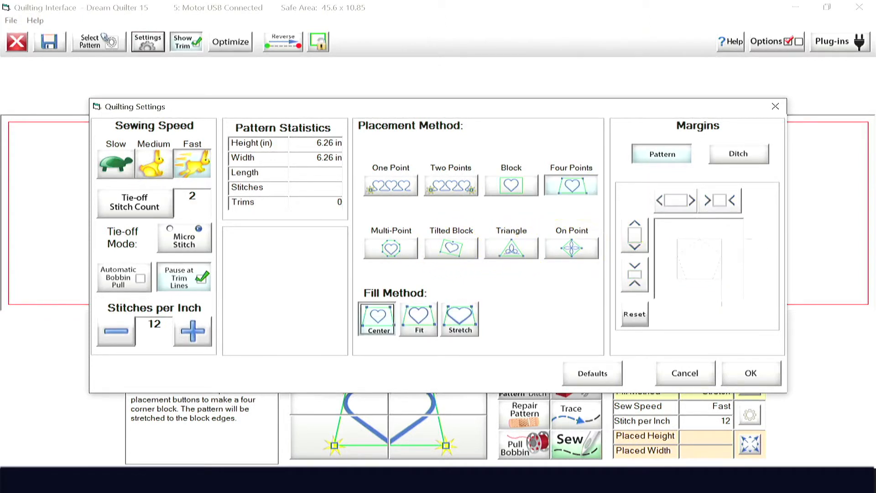
# Switch the fill method from Fit to Stretch, enlarging the pattern to 6.51 in with zero margin
pyautogui.click(418, 318)
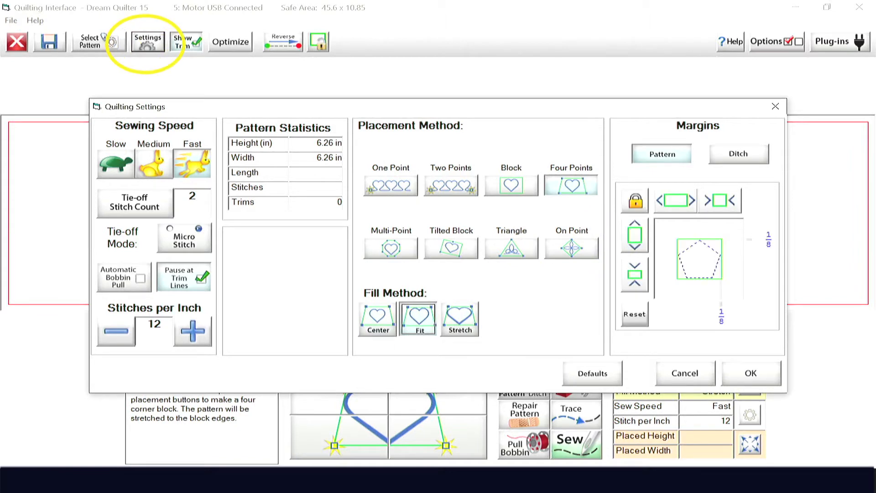
pyautogui.click(460, 318)
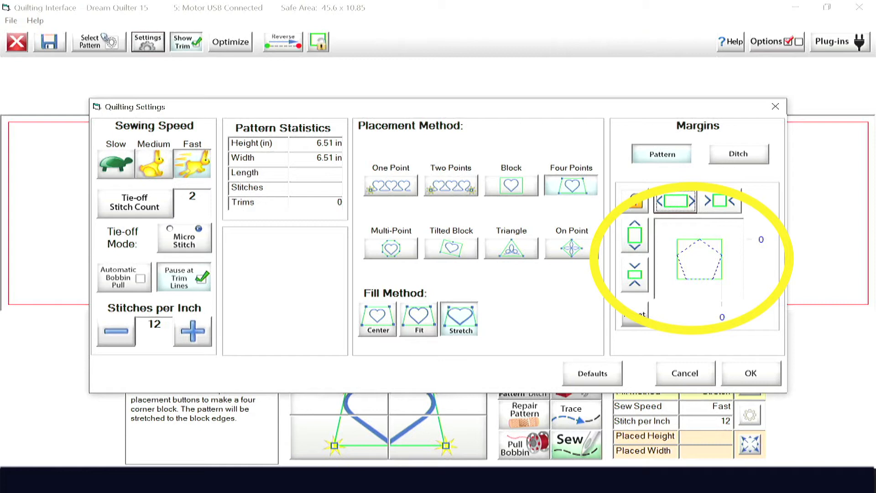
# Try 1/8 and 3/8 pattern margins, ending with a 1/2 inward margin and a 5.51 in pattern
pyautogui.click(720, 200)
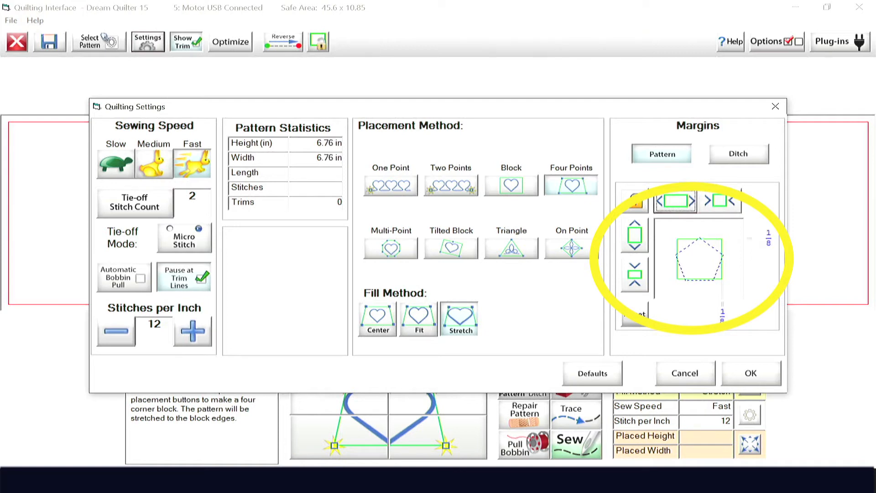
pyautogui.click(719, 200)
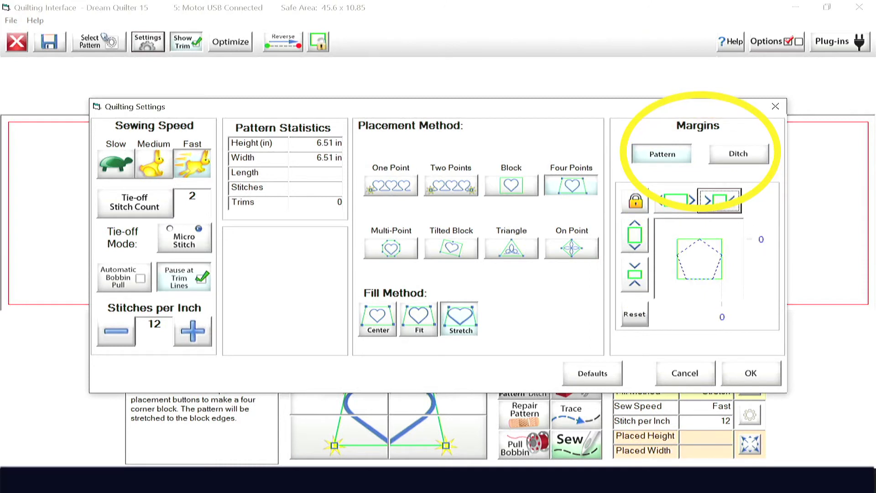
pyautogui.click(663, 153)
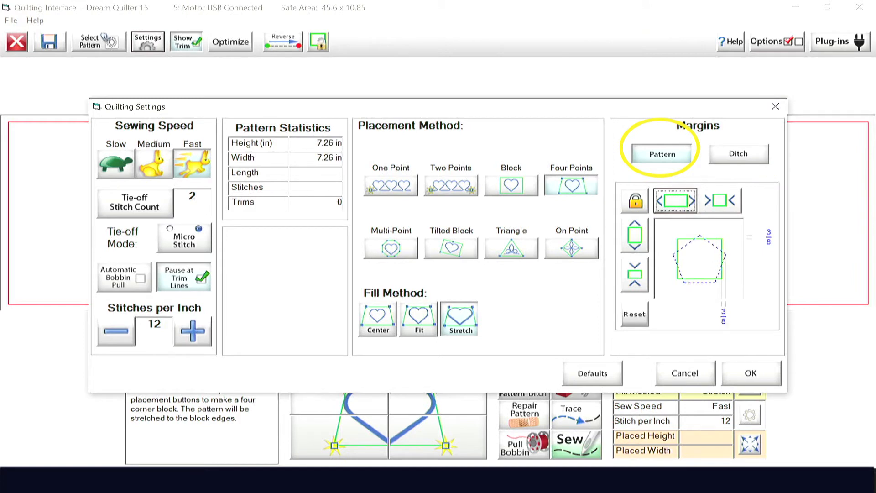
pyautogui.click(738, 153)
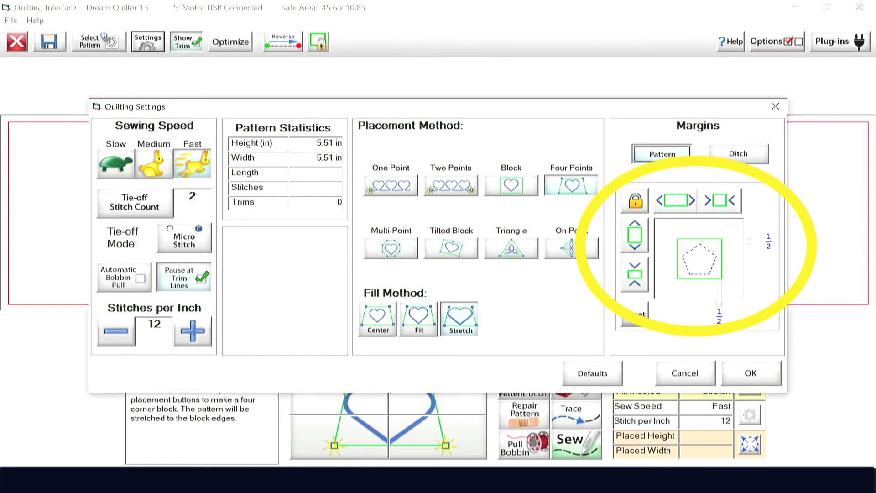
# Select Ditch margins and set a 1/4 inward ditch margin
pyautogui.click(739, 153)
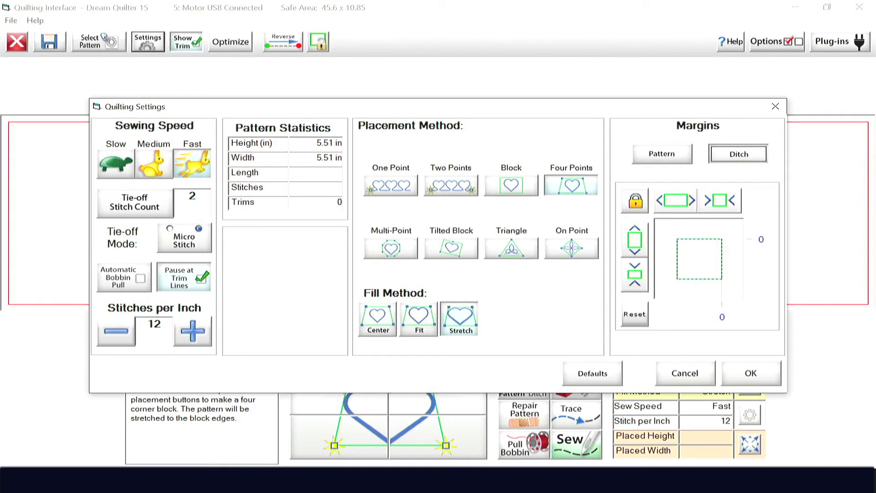
pyautogui.click(720, 200)
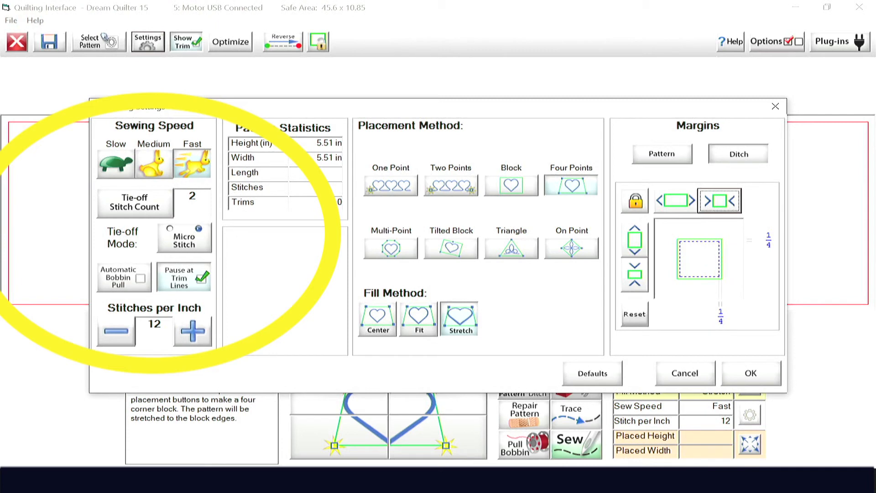
# Make the ditch margin 1/4 outward, keep Micro Stitch tie-offs at 12 spi and Pause at Trim Lines on
pyautogui.click(676, 200)
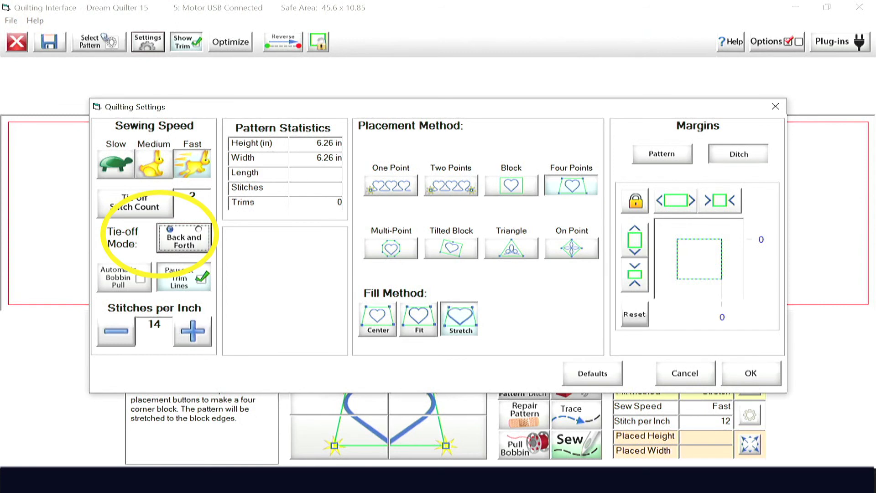
pyautogui.click(199, 230)
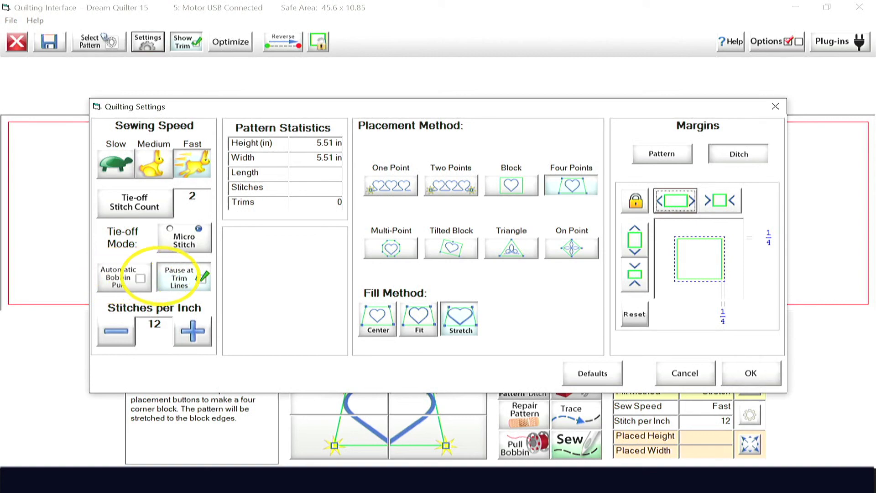
pyautogui.click(203, 277)
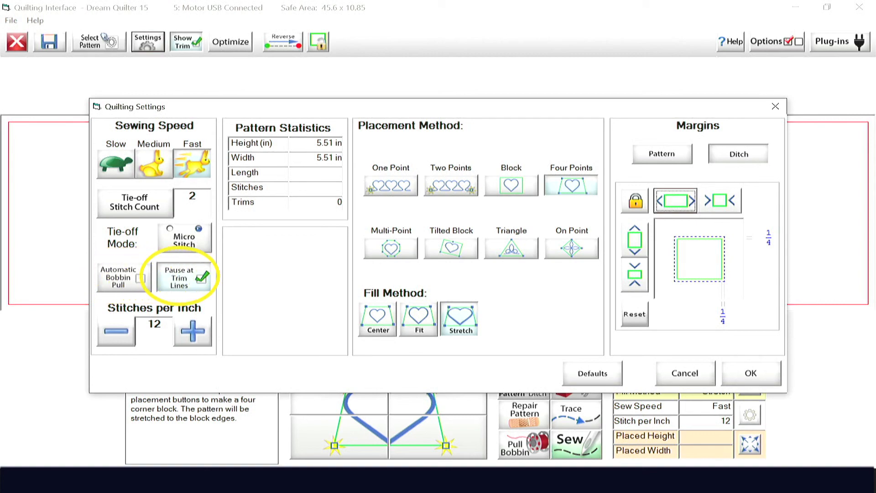